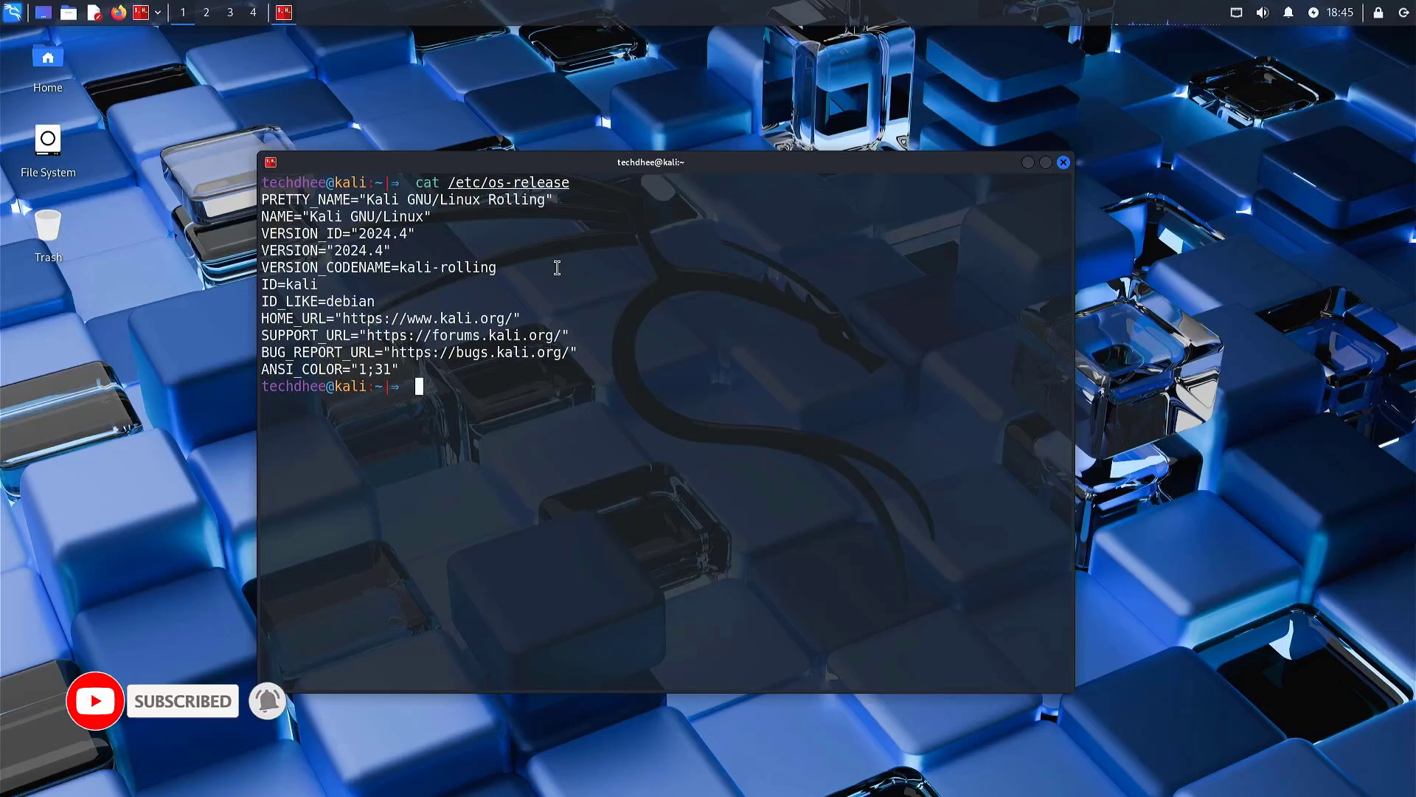
pyautogui.moveTo(730, 360)
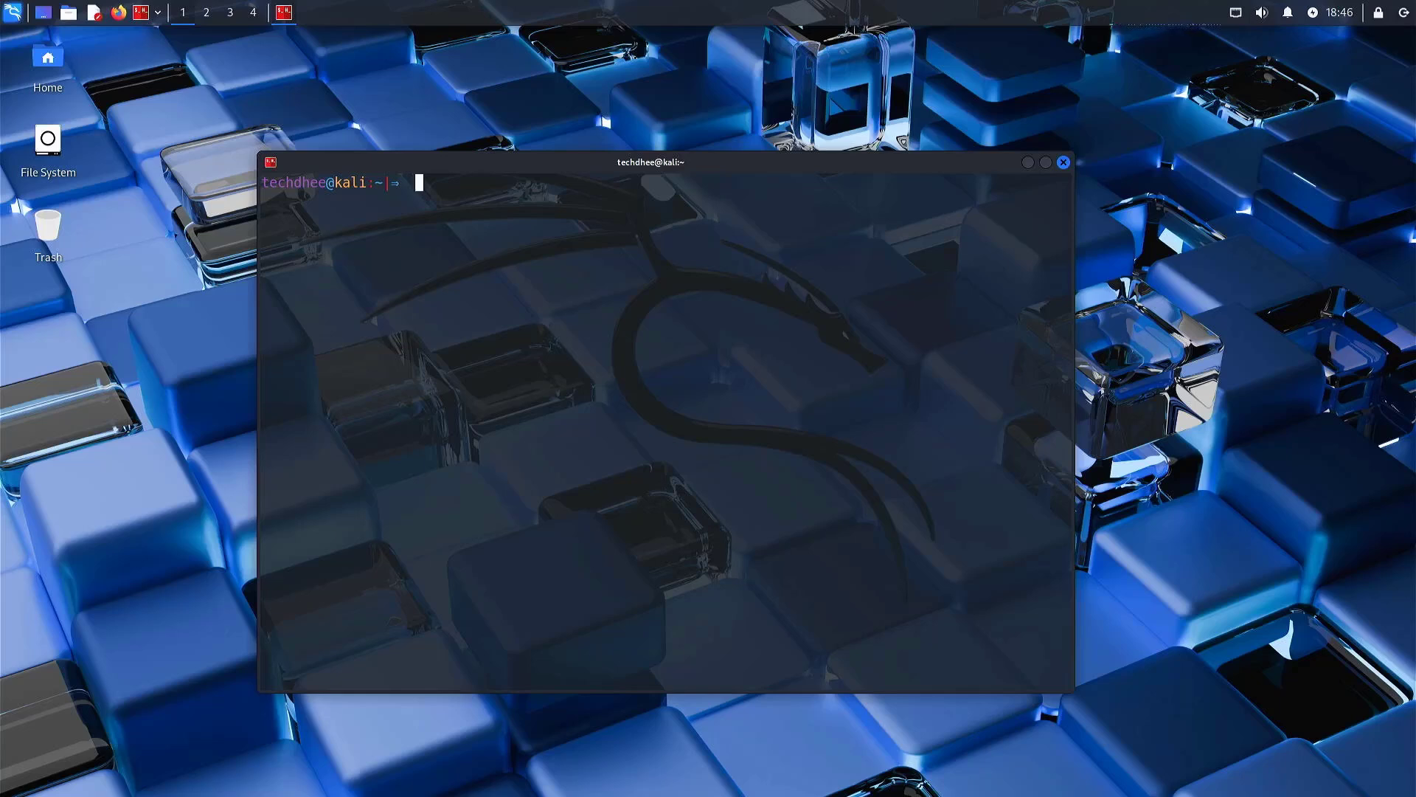
pyautogui.write('cat')
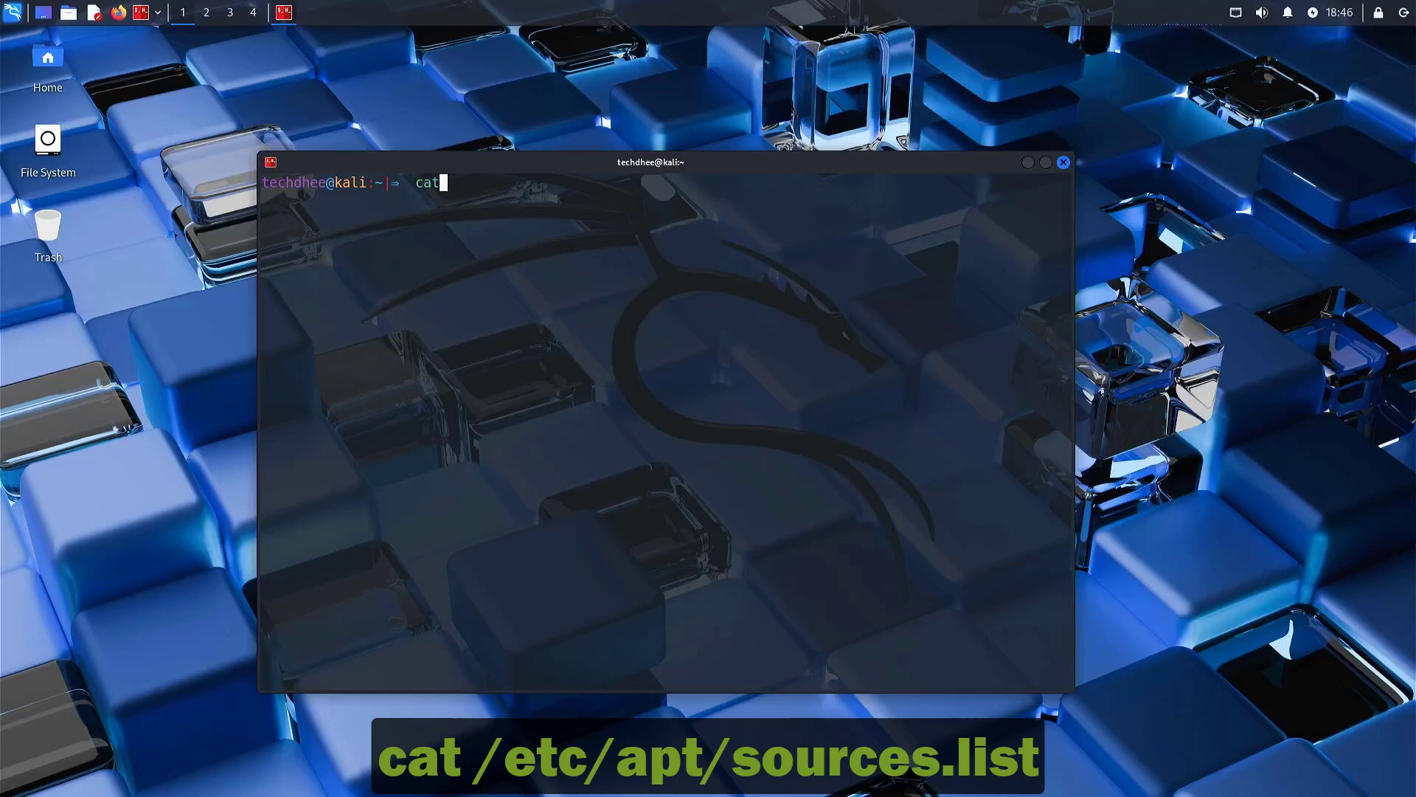
pyautogui.write('/etc/ap')
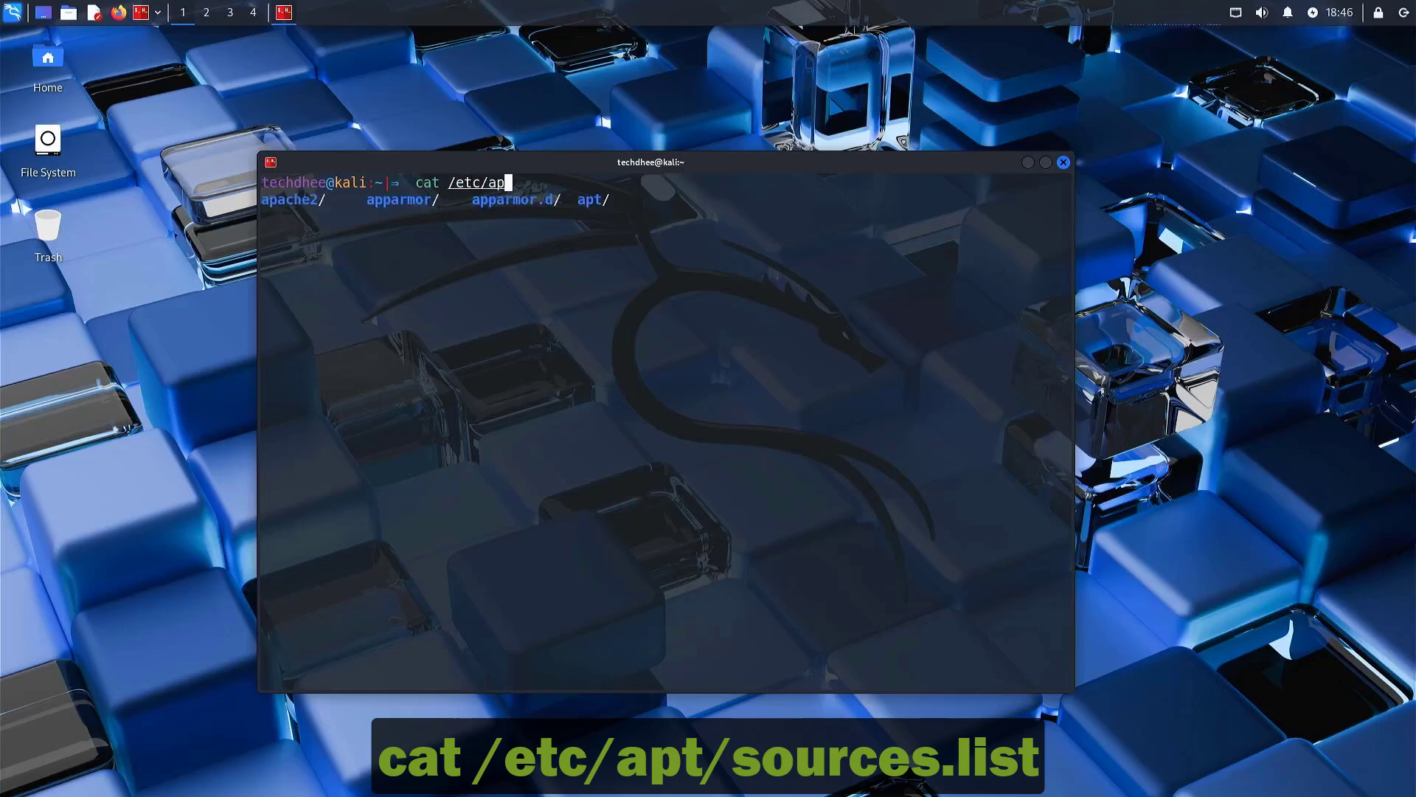
pyautogui.press('Return')
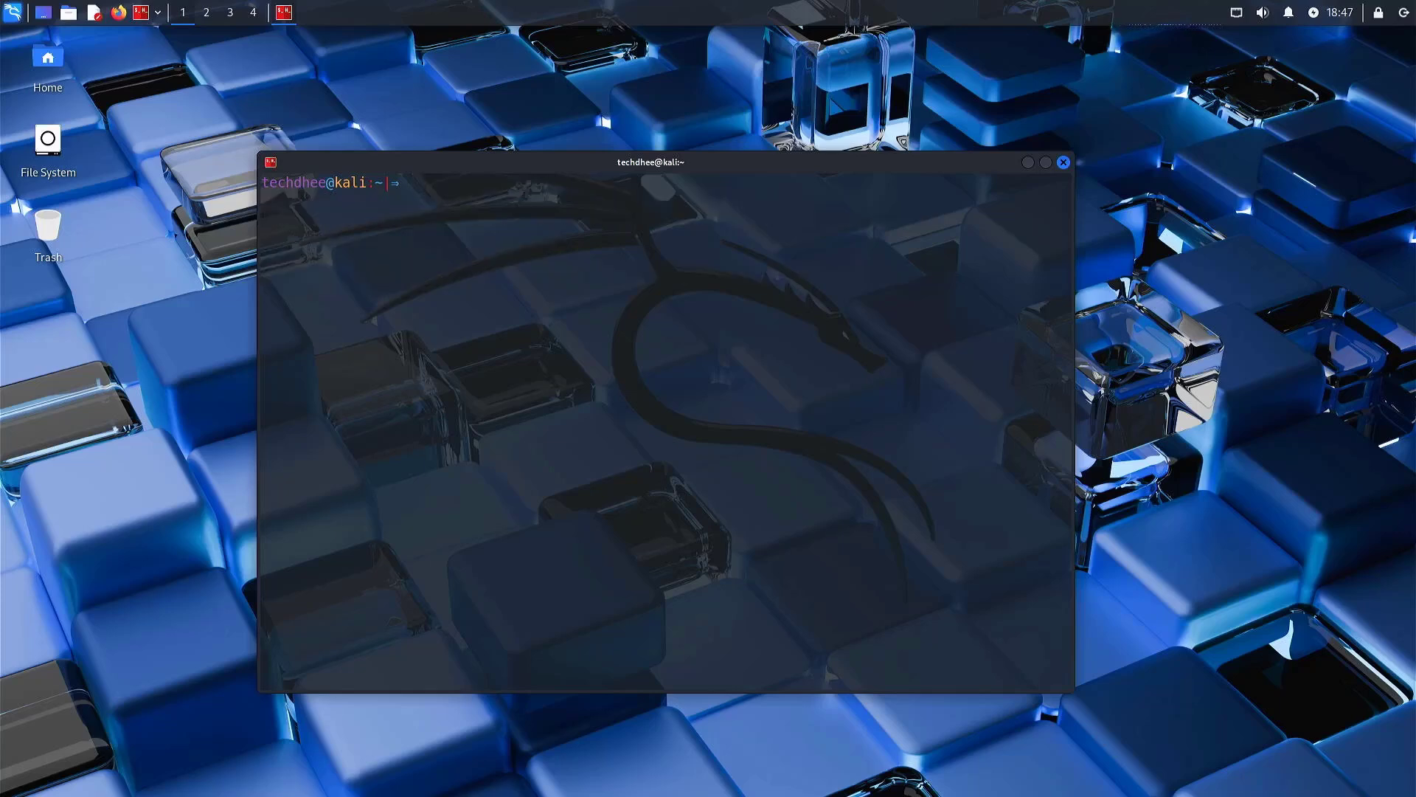
# Step: Run sudo apt update and supply the administrator password to refresh package lists
pyautogui.write('sudo apt')
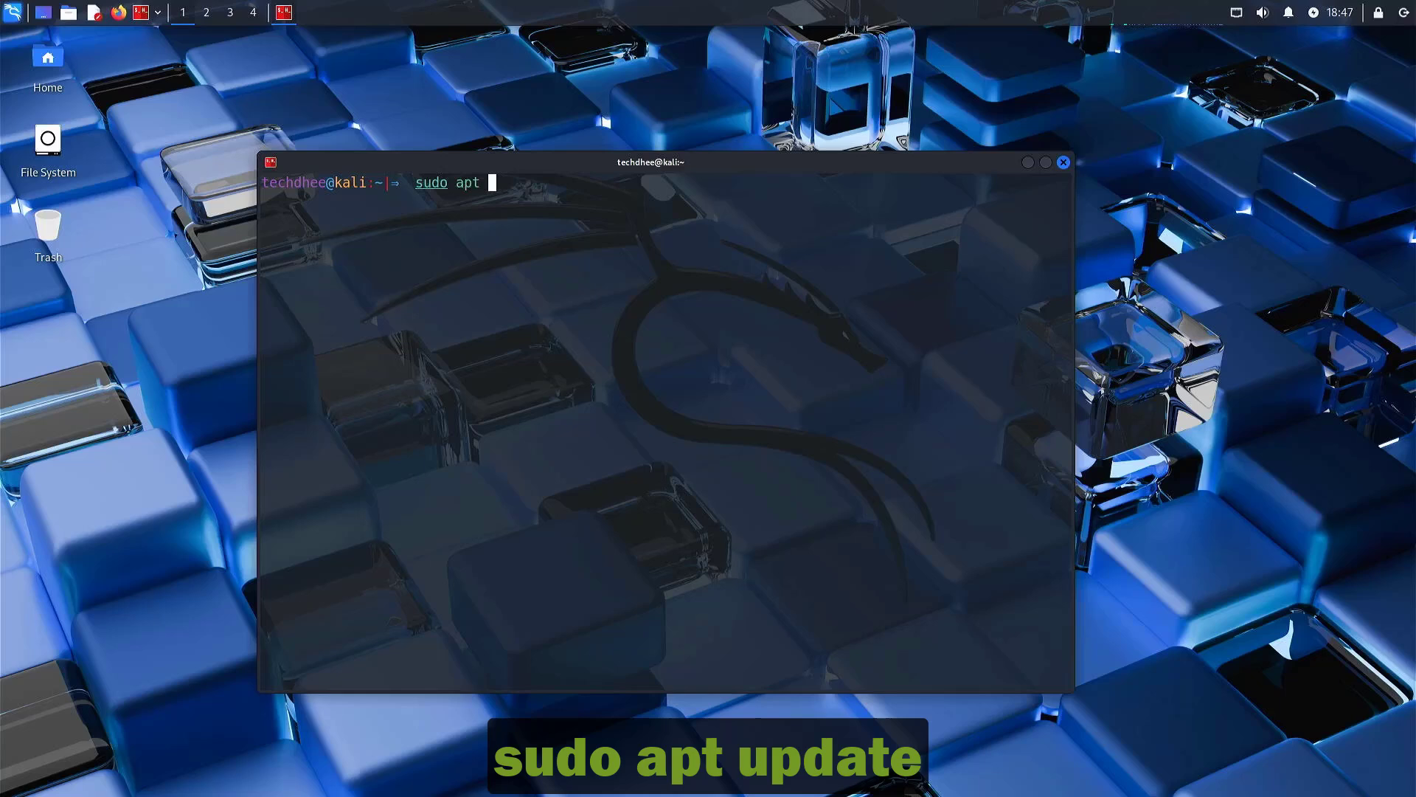
pyautogui.write('update')
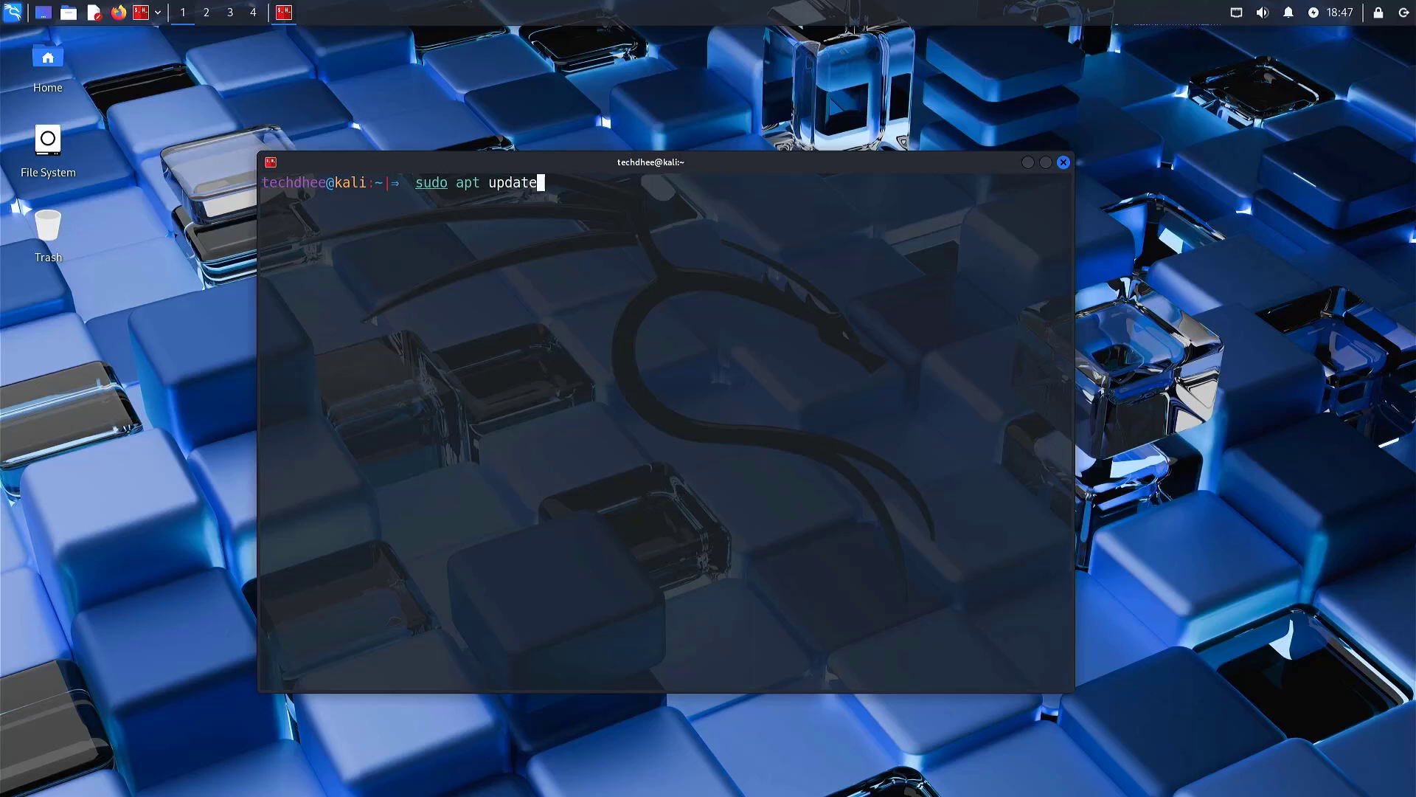
pyautogui.press('Return')
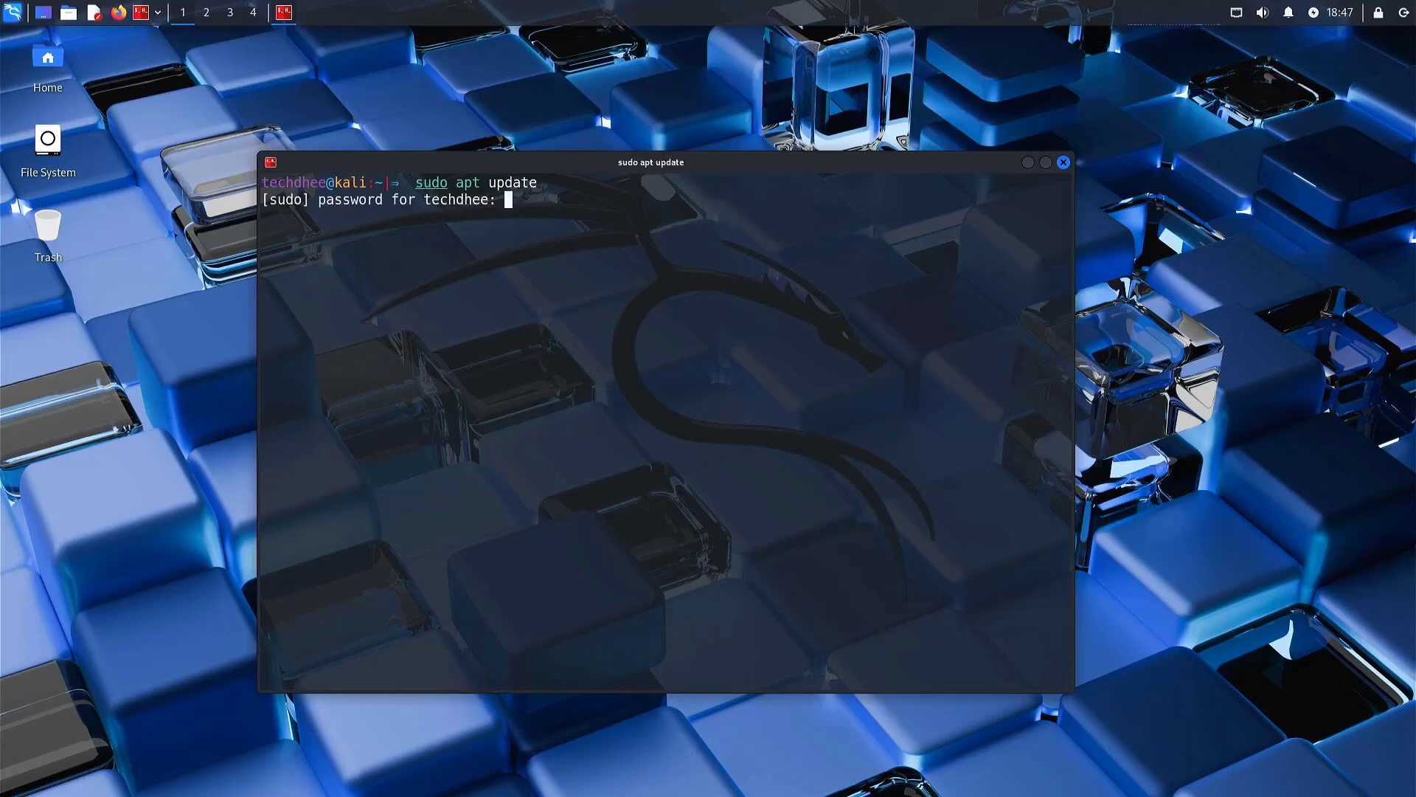
pyautogui.press('Return')
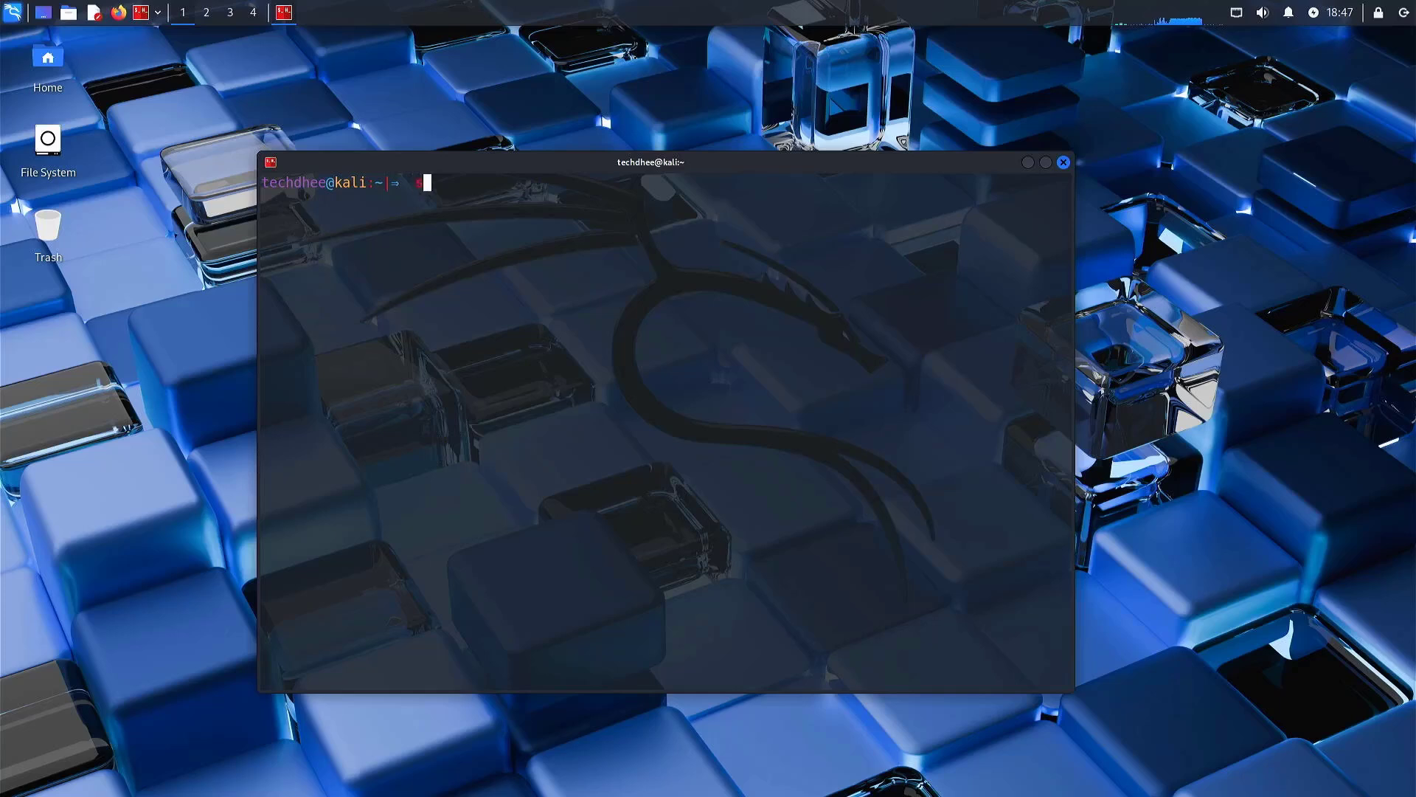
# Step: Run sudo apt full-upgrade -y to install the Kali 2025.1 core packages
pyautogui.write('sudo apt')
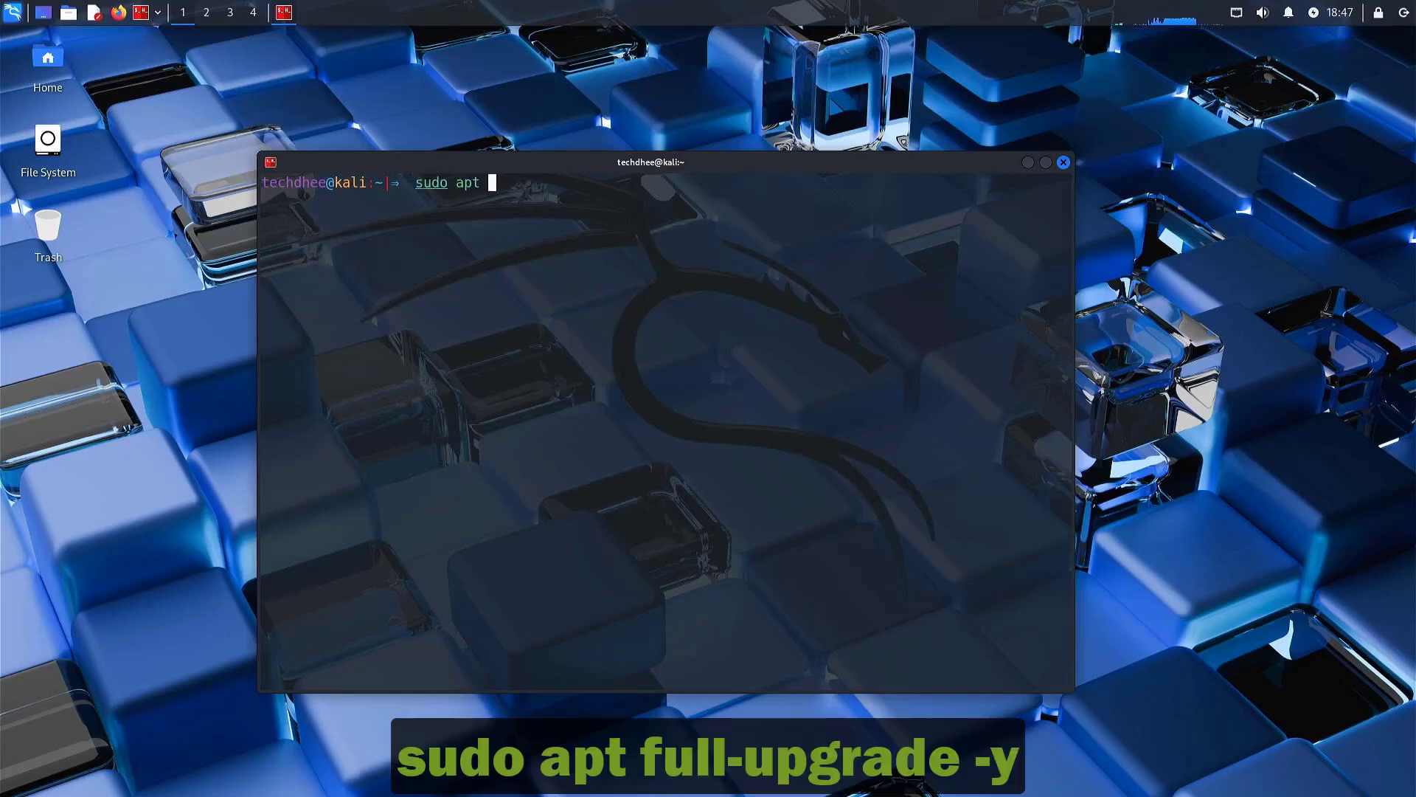
pyautogui.write('full-')
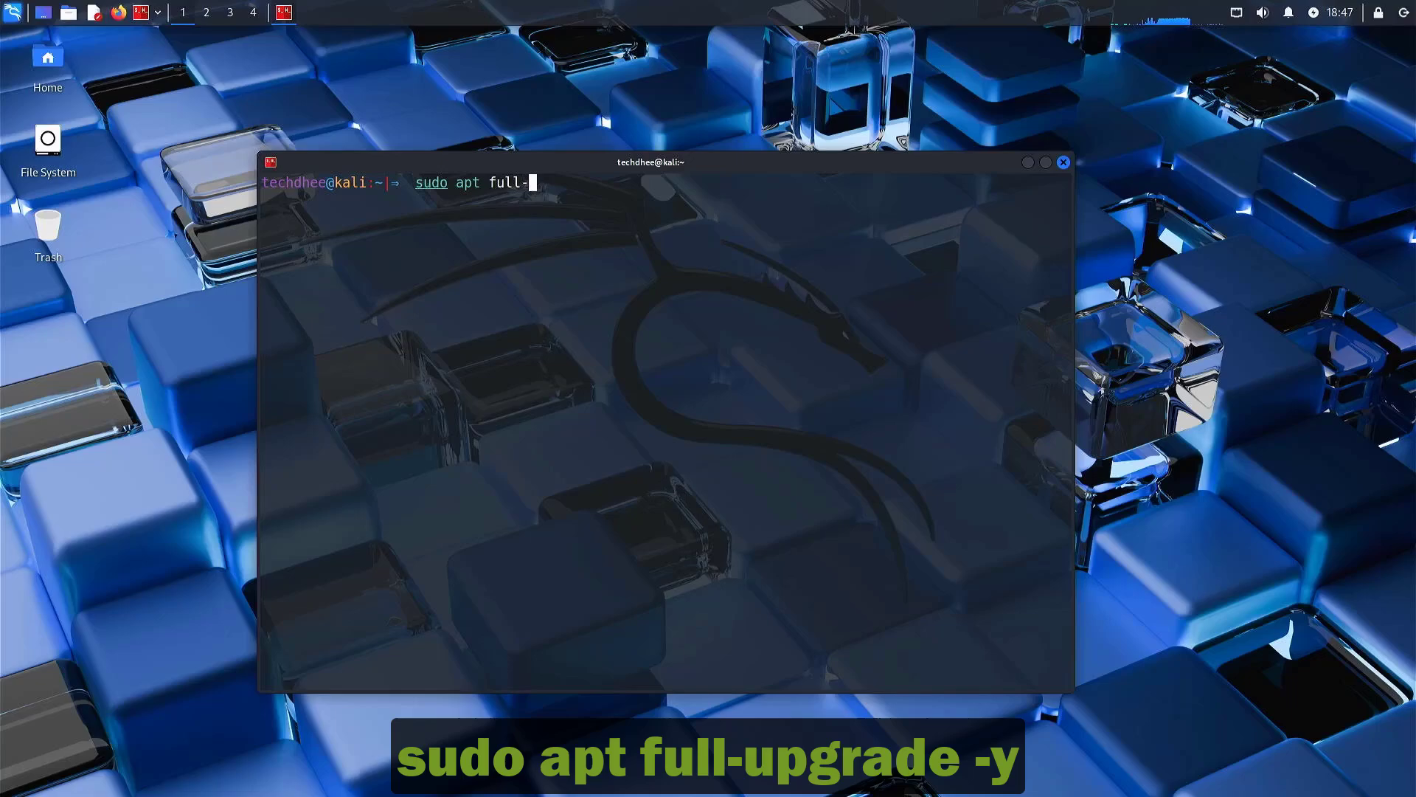
pyautogui.write('upgrade -')
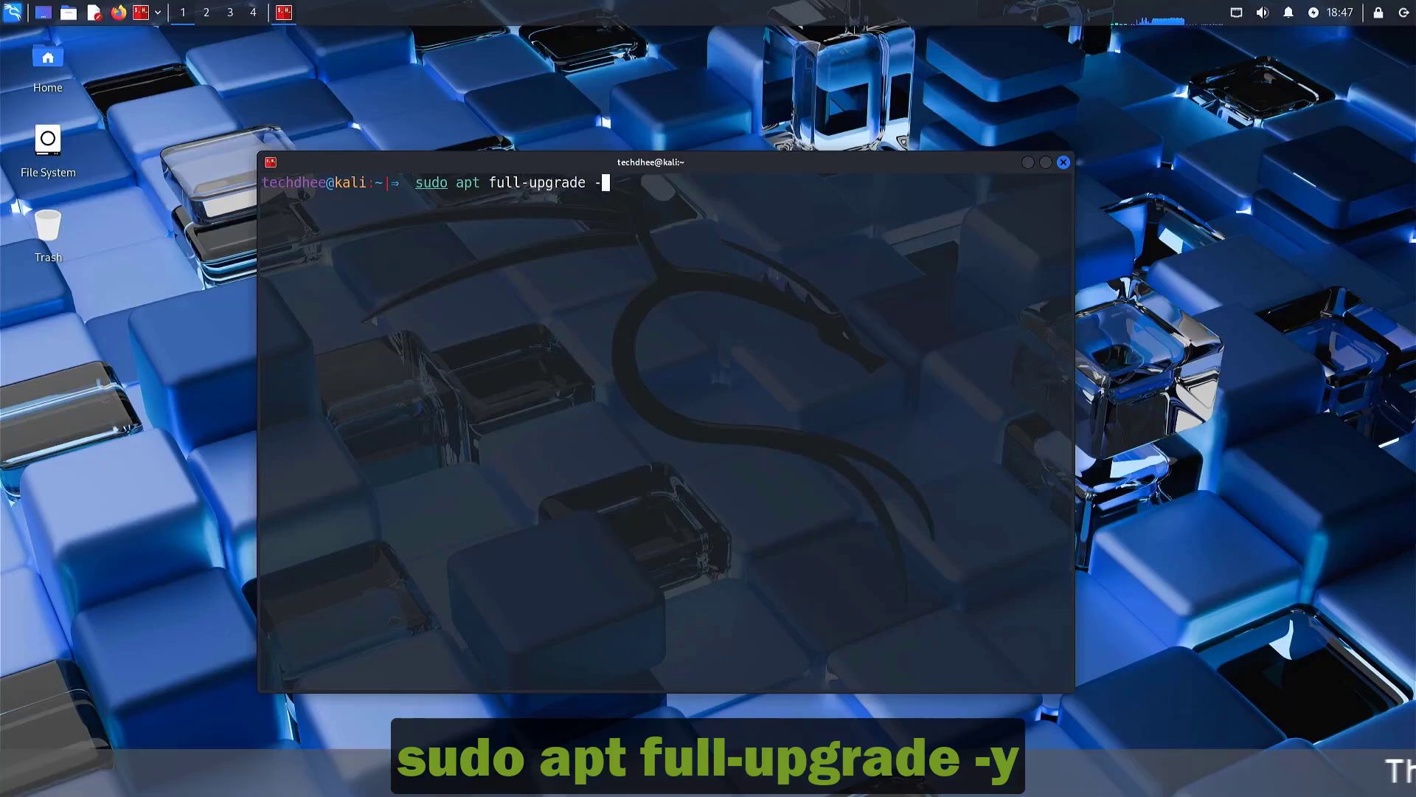
pyautogui.press('Return')
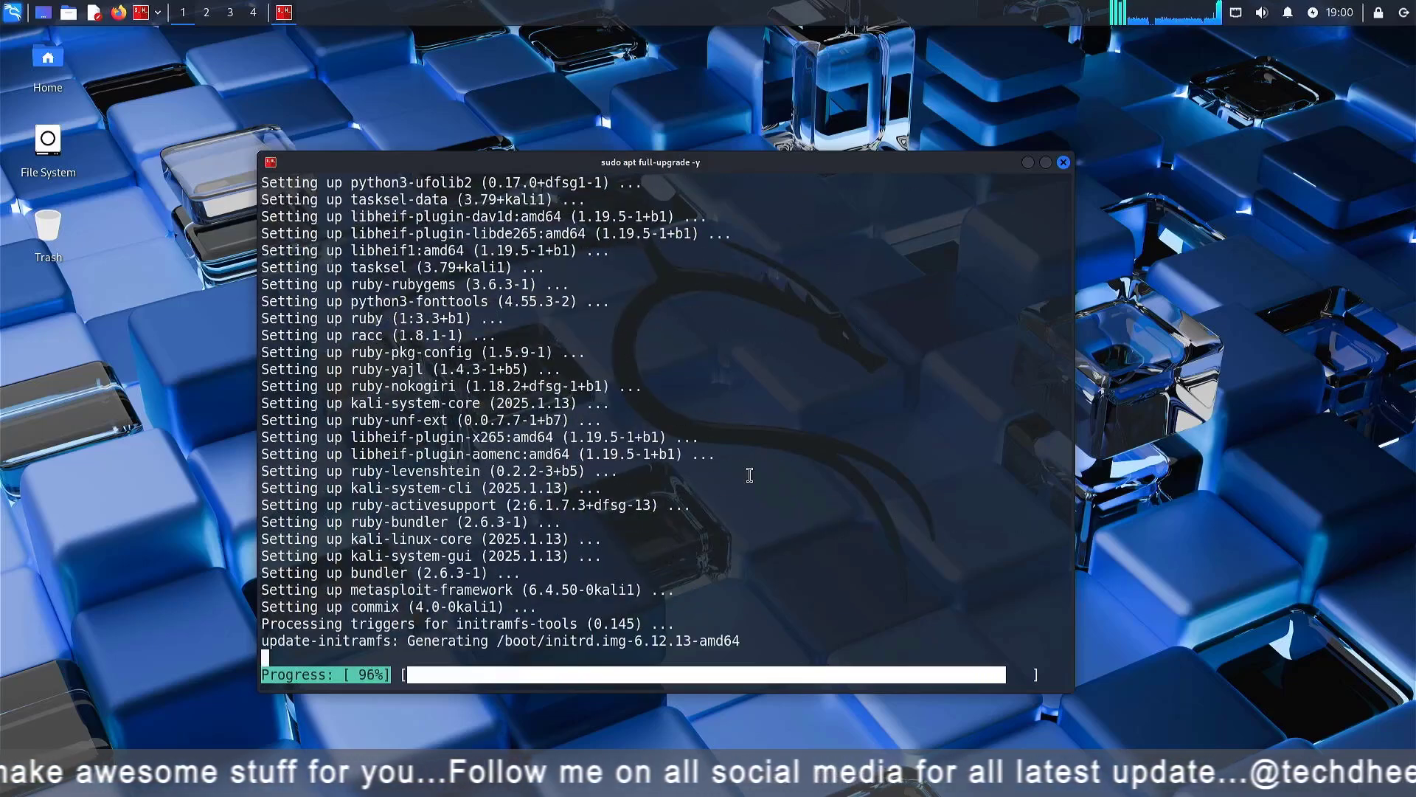
# Step: Run sudo apt autoremove -y to clear obsolete packages like Python 3.12 and Ruby 3.1
pyautogui.write('sudo')
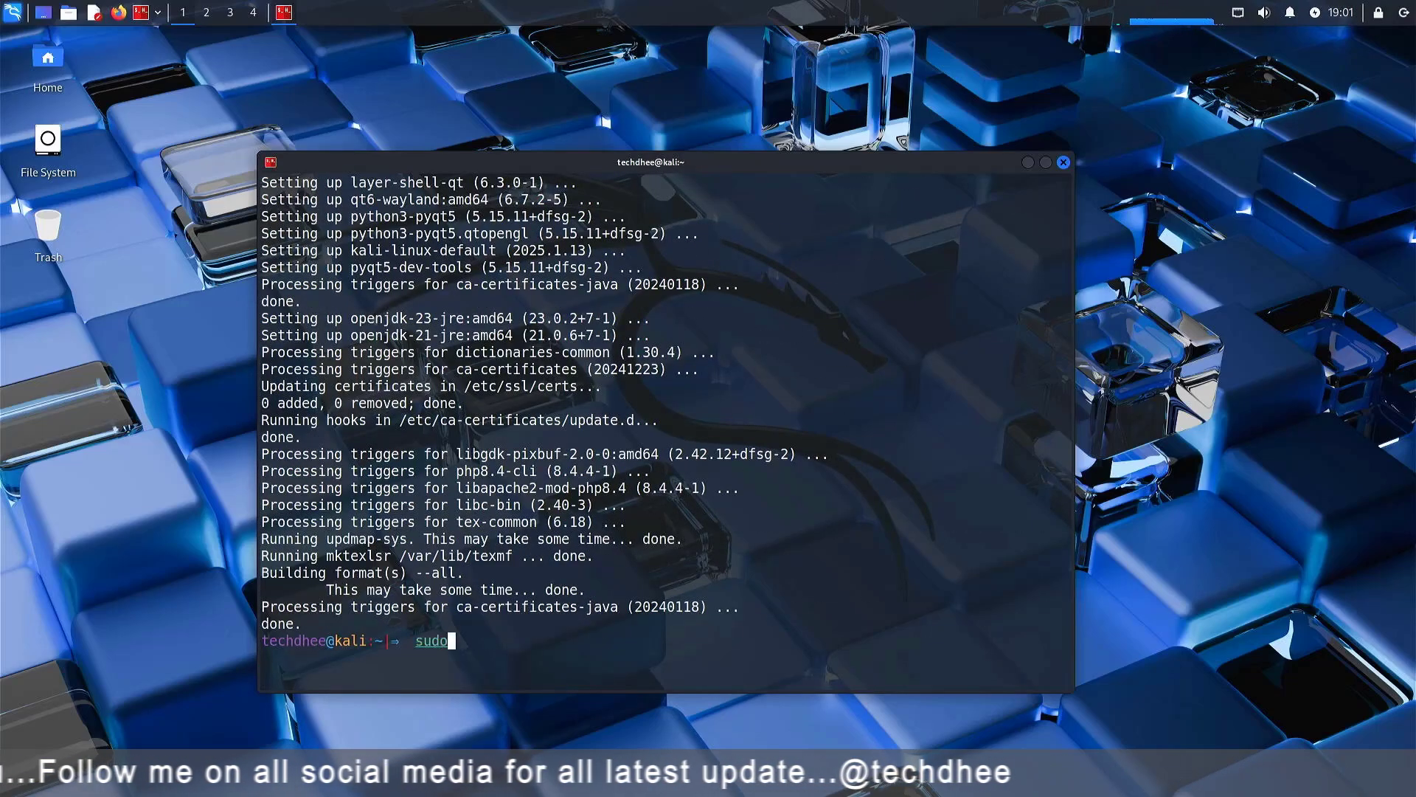
pyautogui.write('apt')
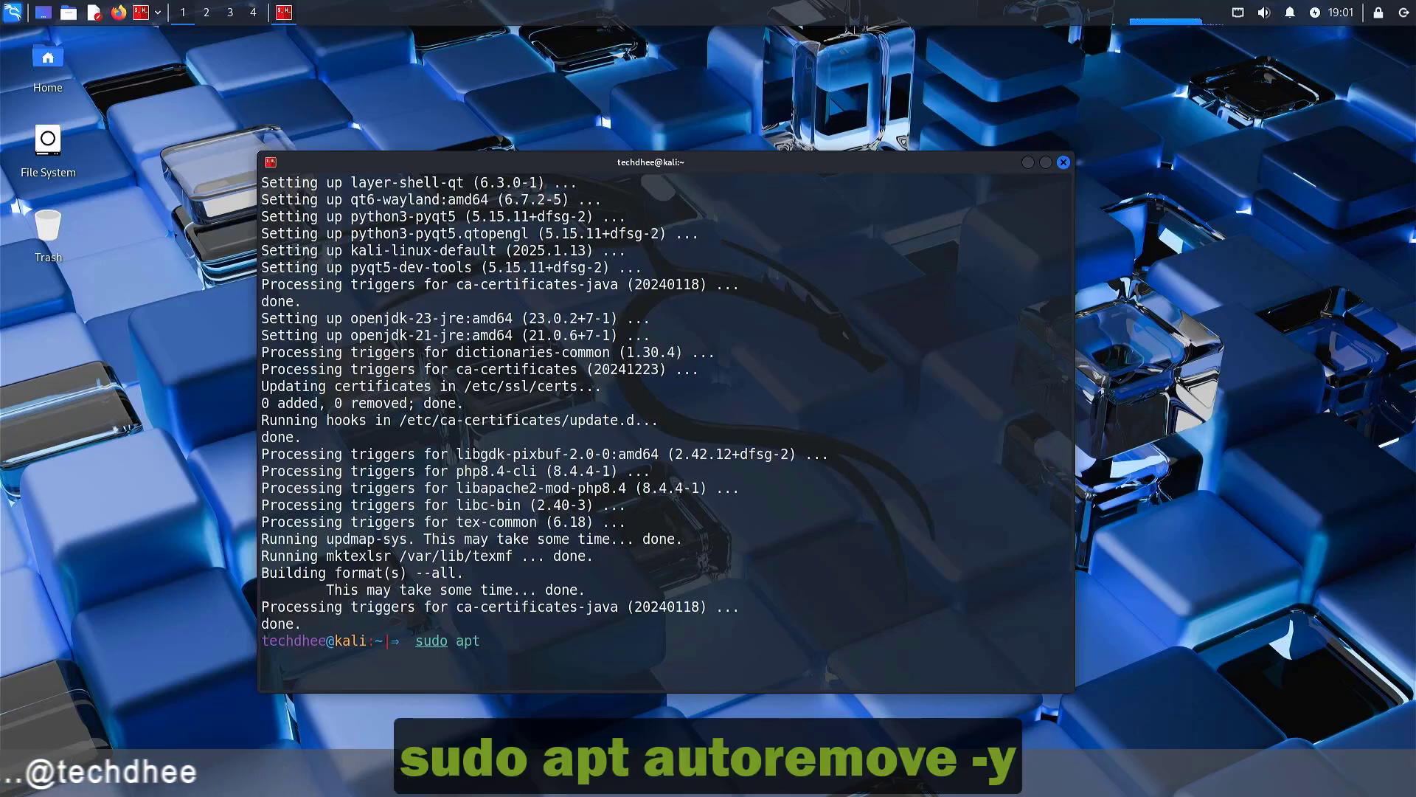
pyautogui.write('autoremove')
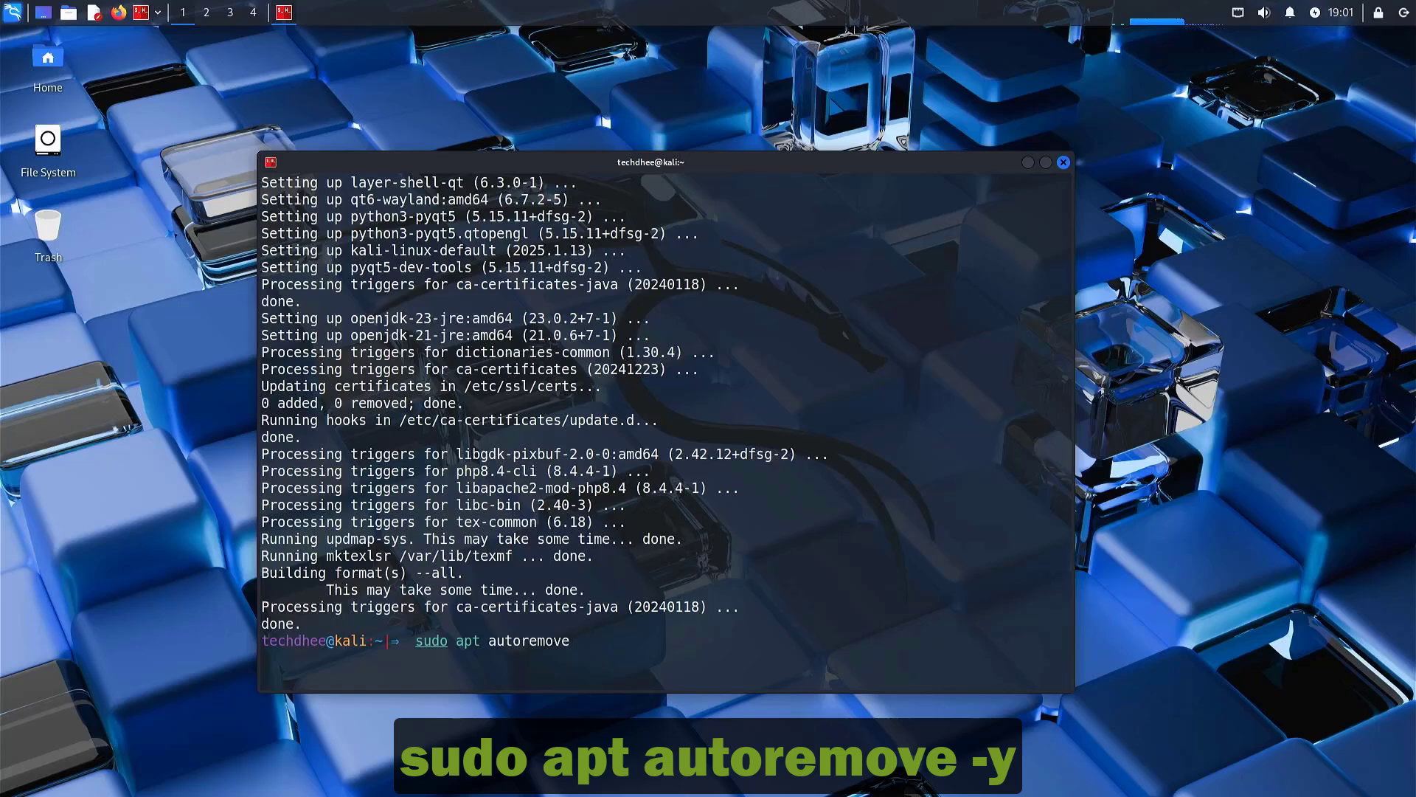
pyautogui.press('Return')
pyautogui.write('sudo apt')
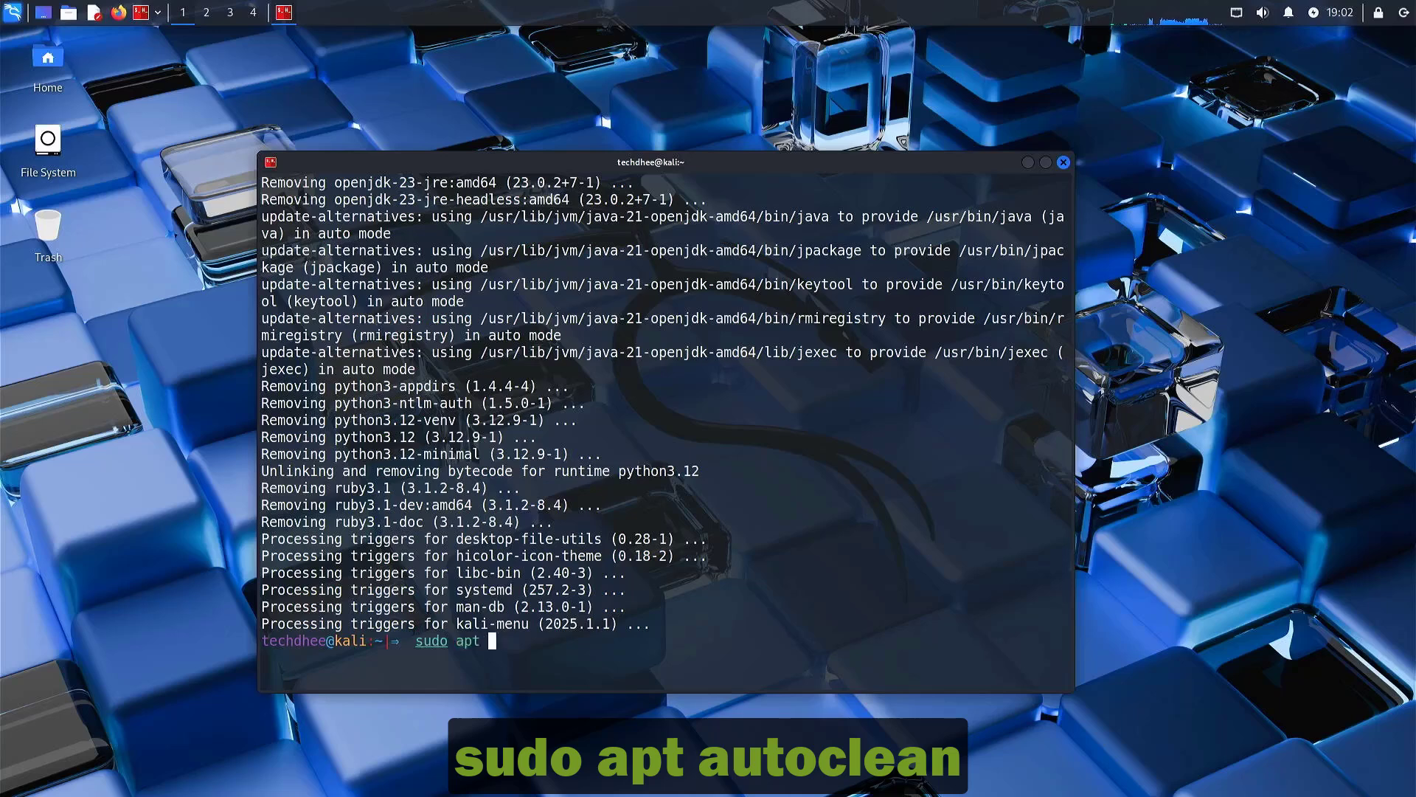
# Step: Run sudo apt autoclean to purge outdated downloads from the package cache
pyautogui.write('autoc')
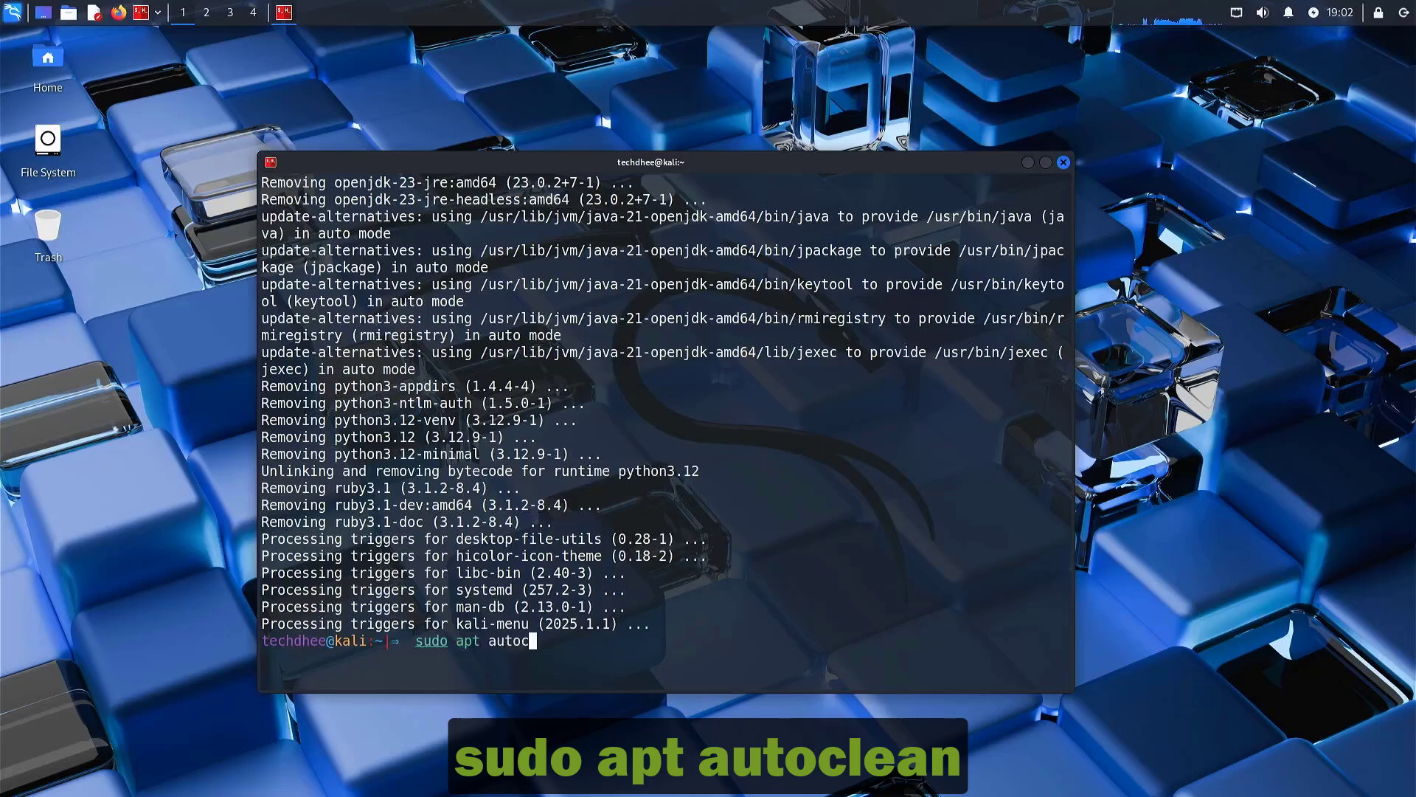
pyautogui.write('lean')
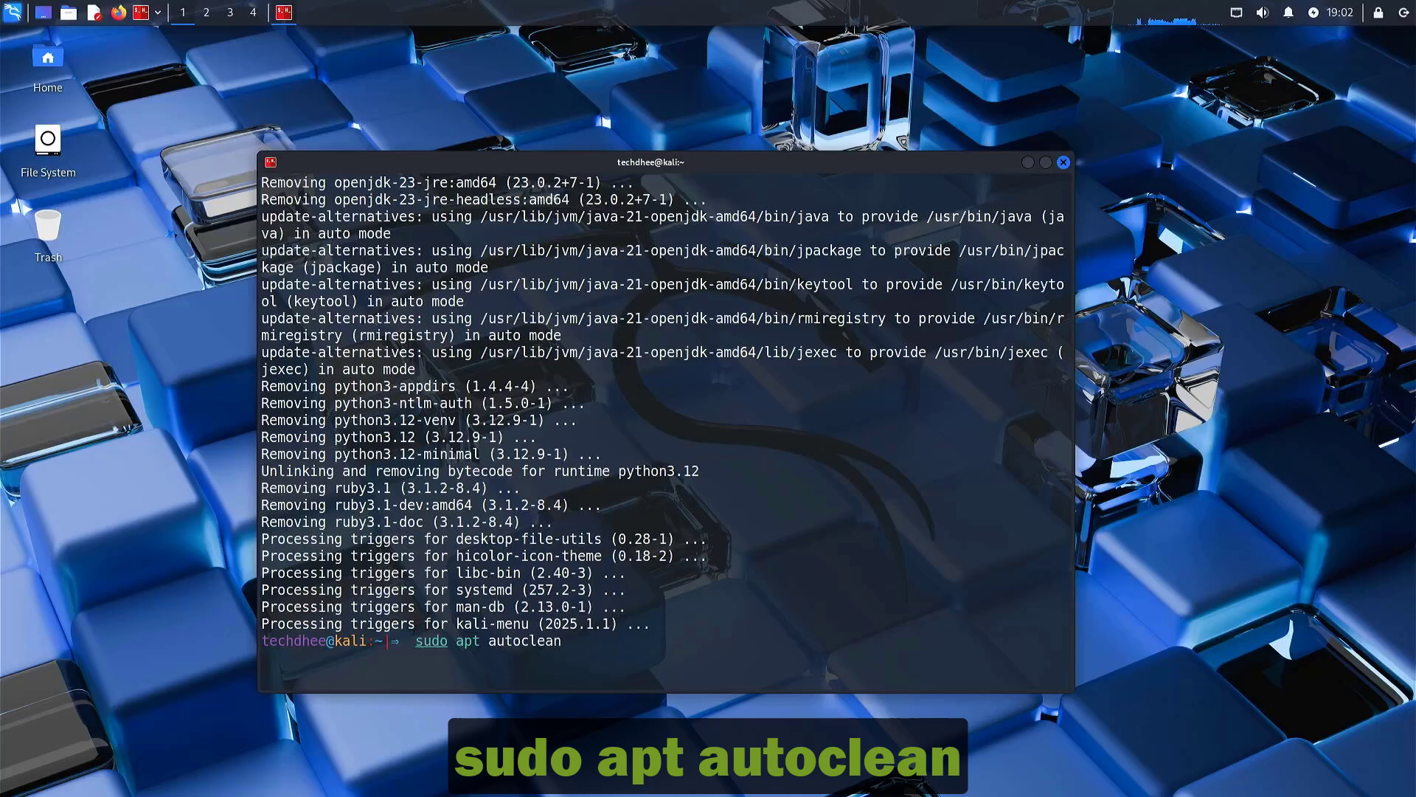
pyautogui.press('Return')
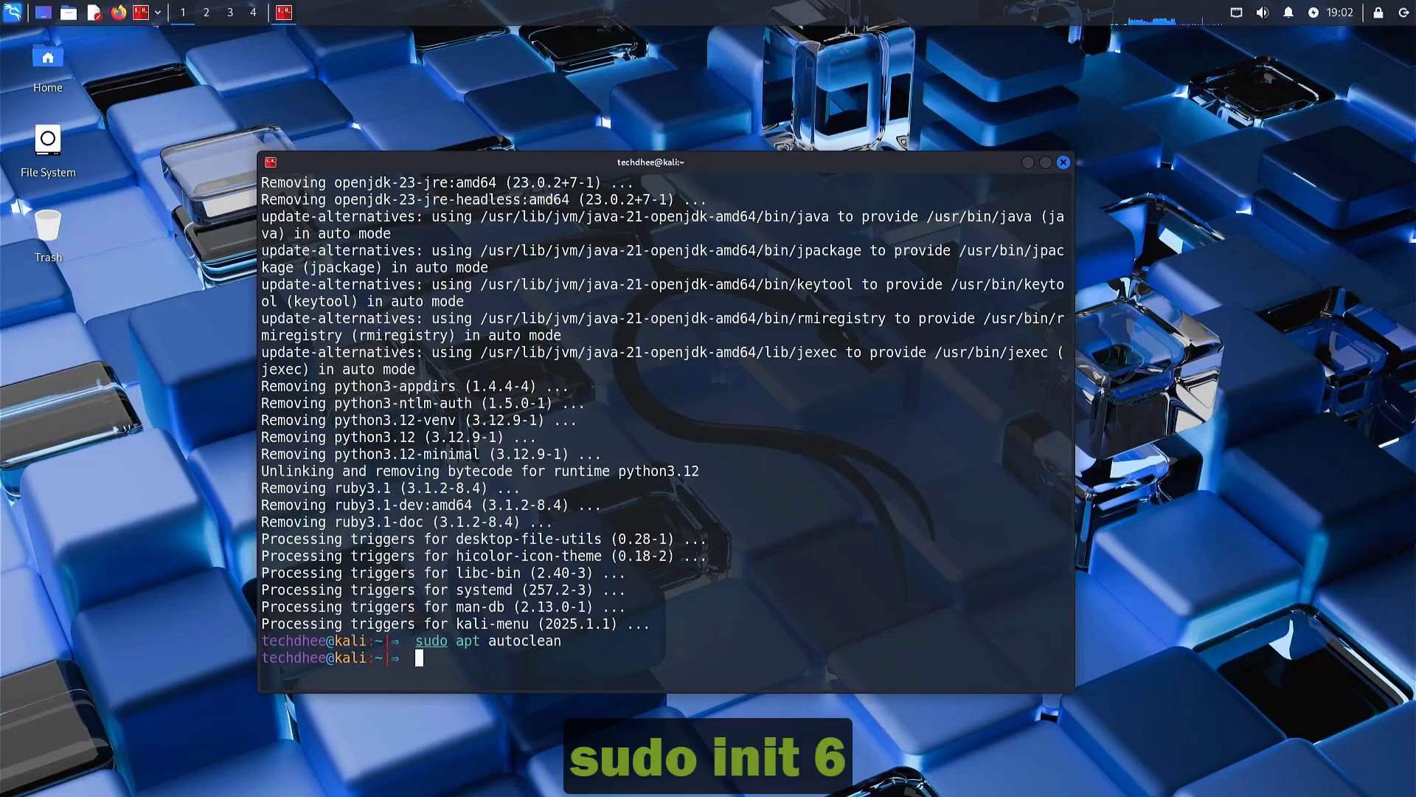
# Step: Reboot with sudo init 6, log in as techdhee, and launch a fresh terminal
pyautogui.write('sudo')
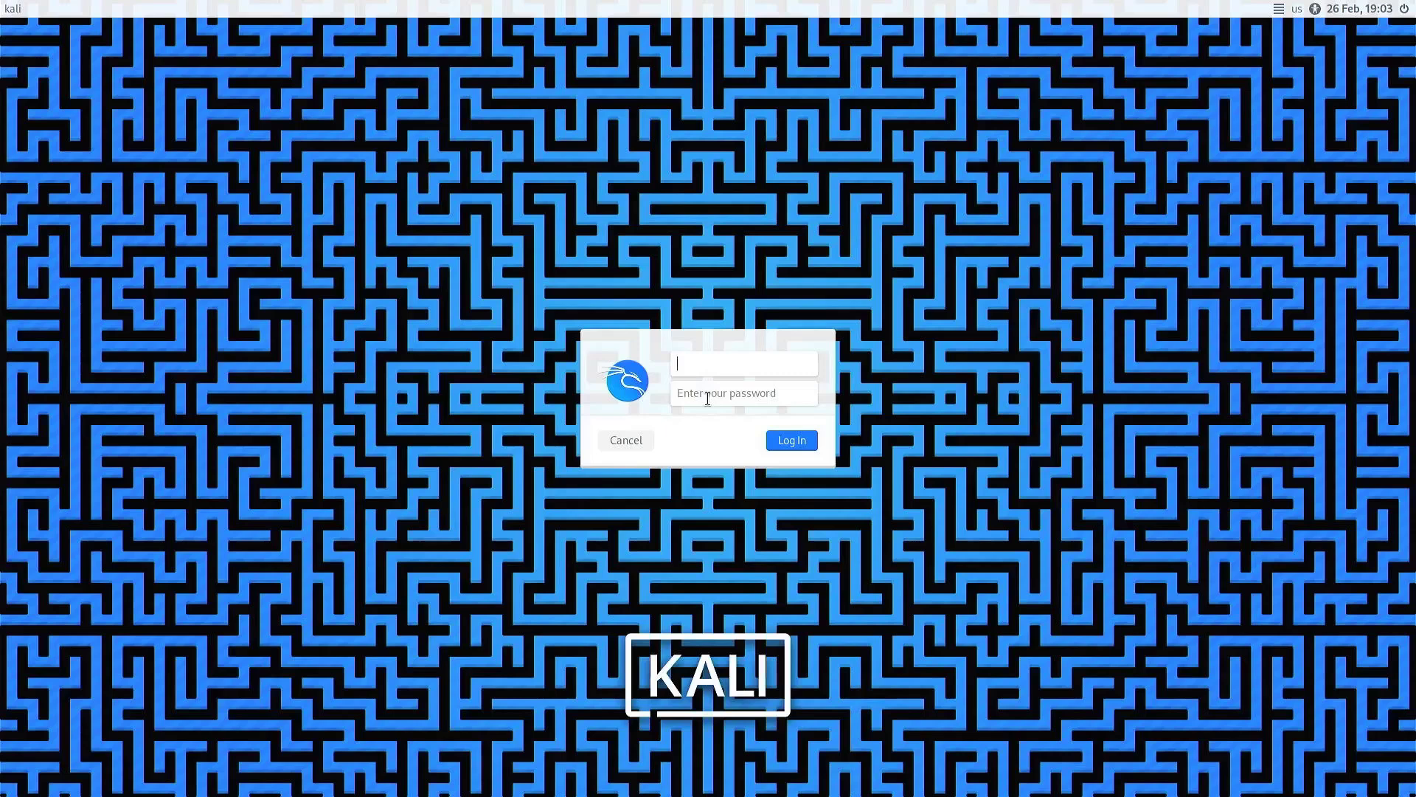
pyautogui.write('techdhee')
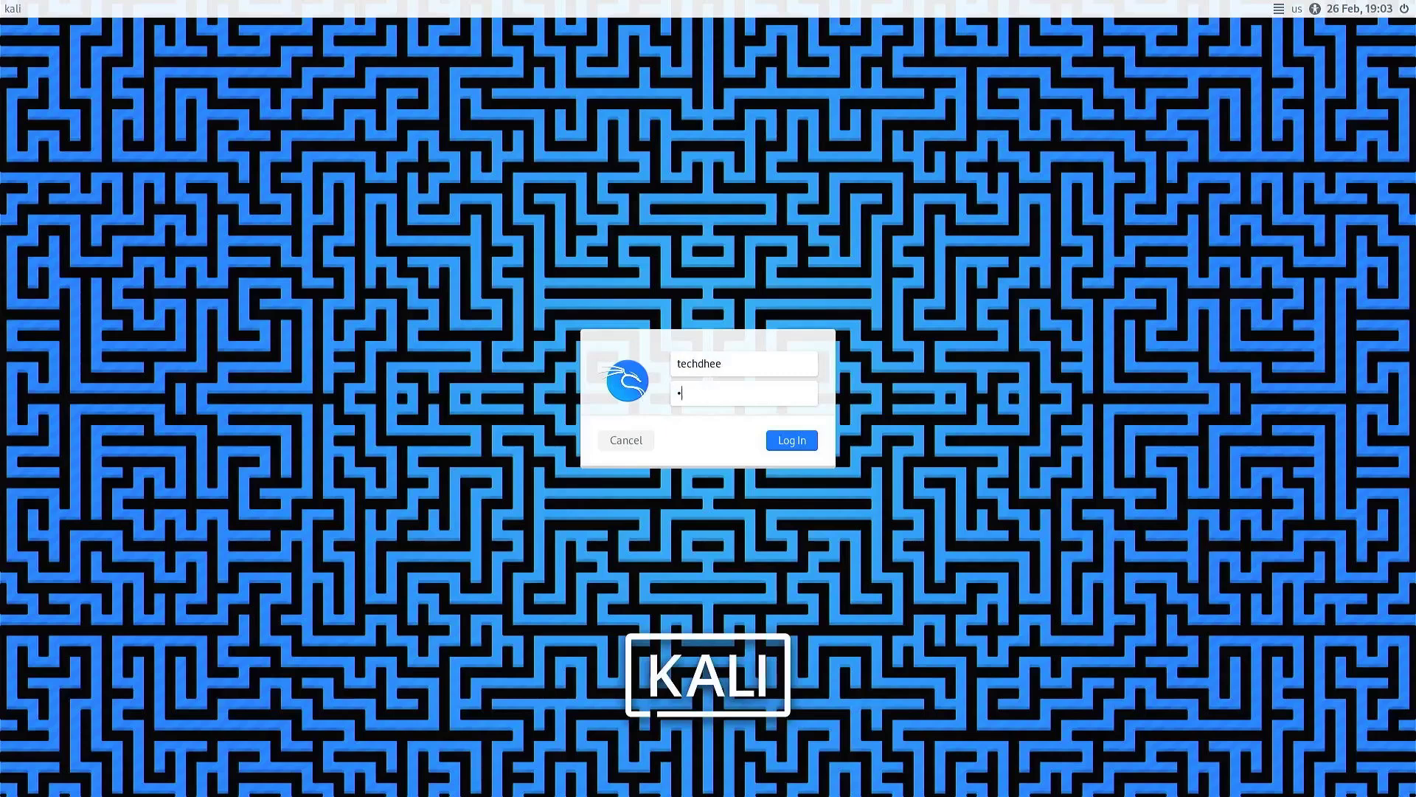
pyautogui.click(791, 439)
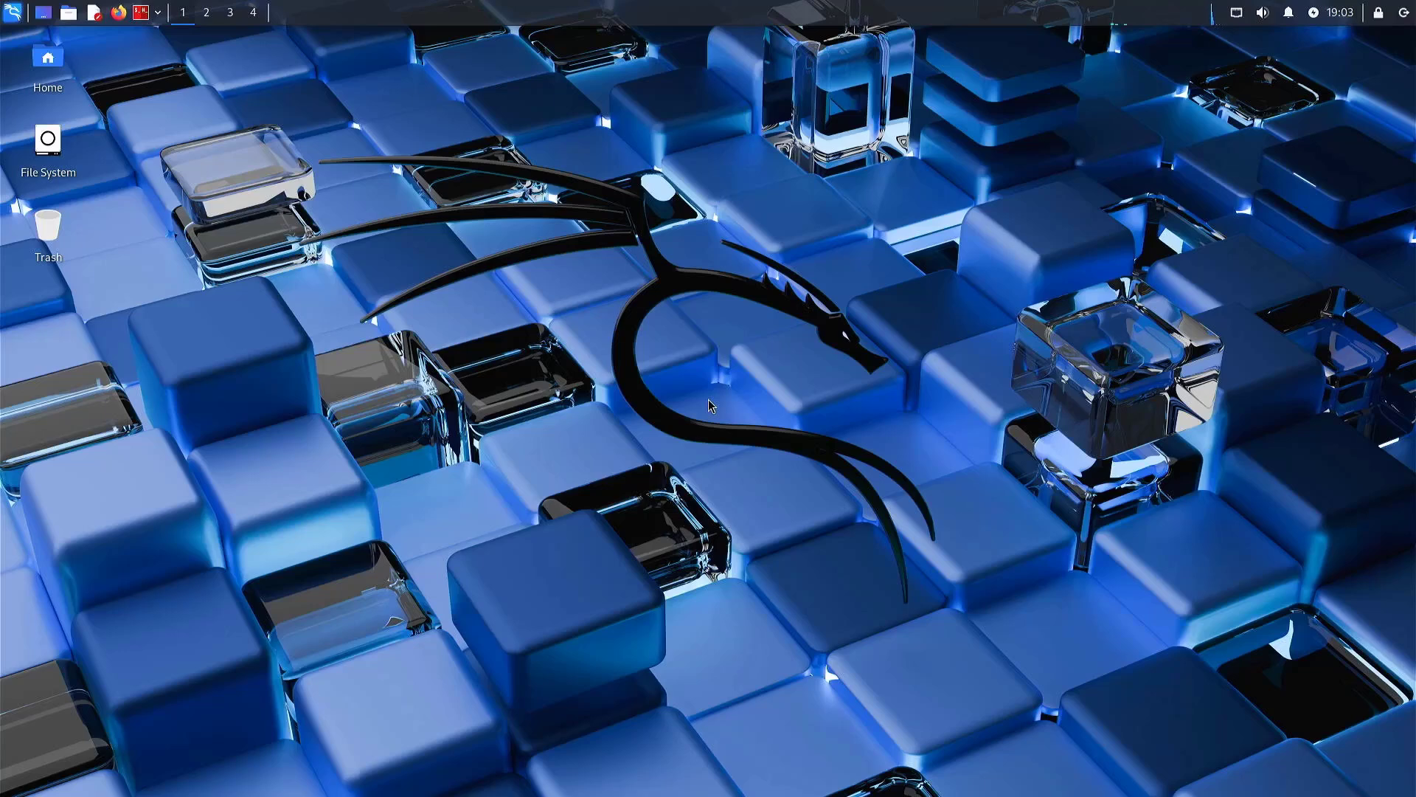
pyautogui.moveTo(1100, 246)
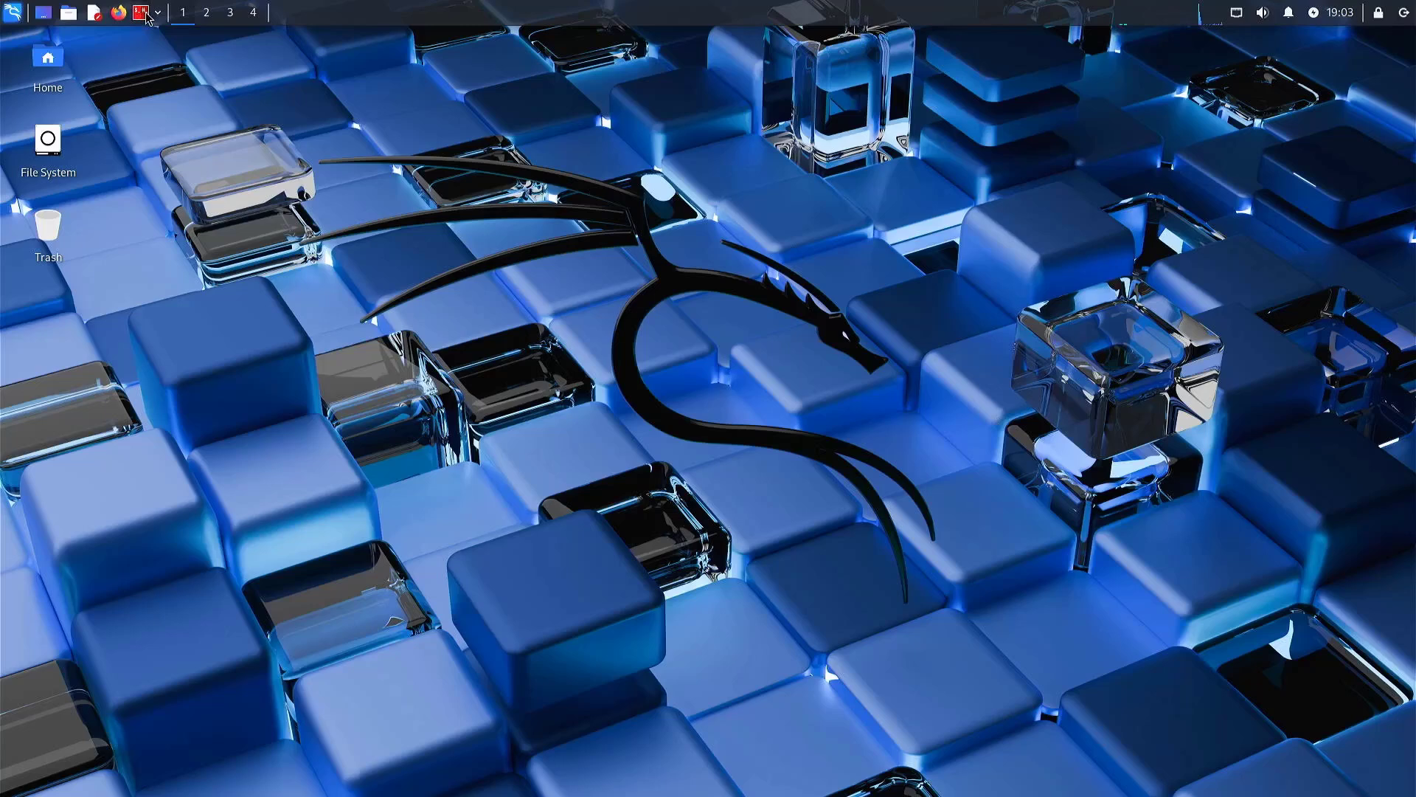
pyautogui.click(140, 13)
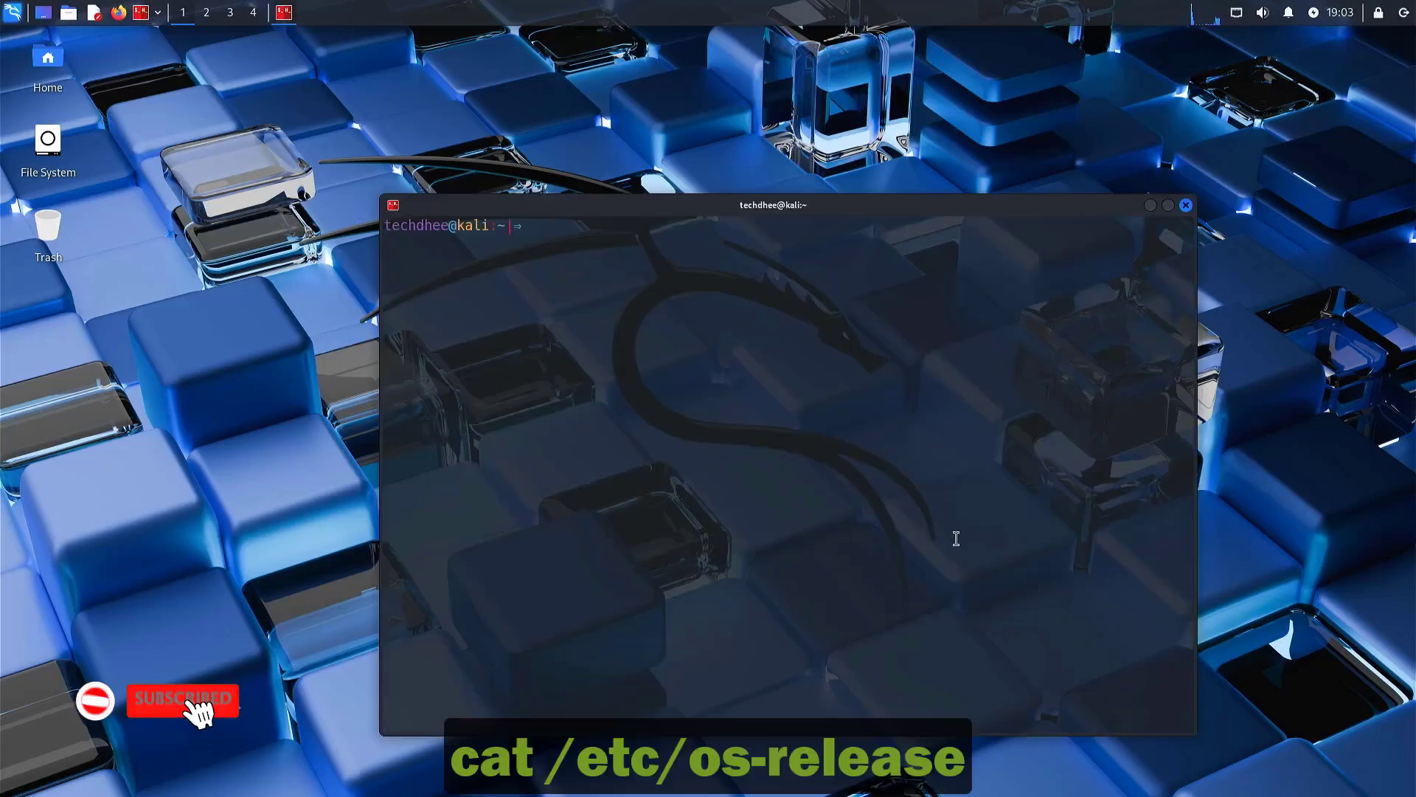
# Step: Show /etc/os-release confirming VERSION 2025.1, then exit the terminal
pyautogui.write('cat /')
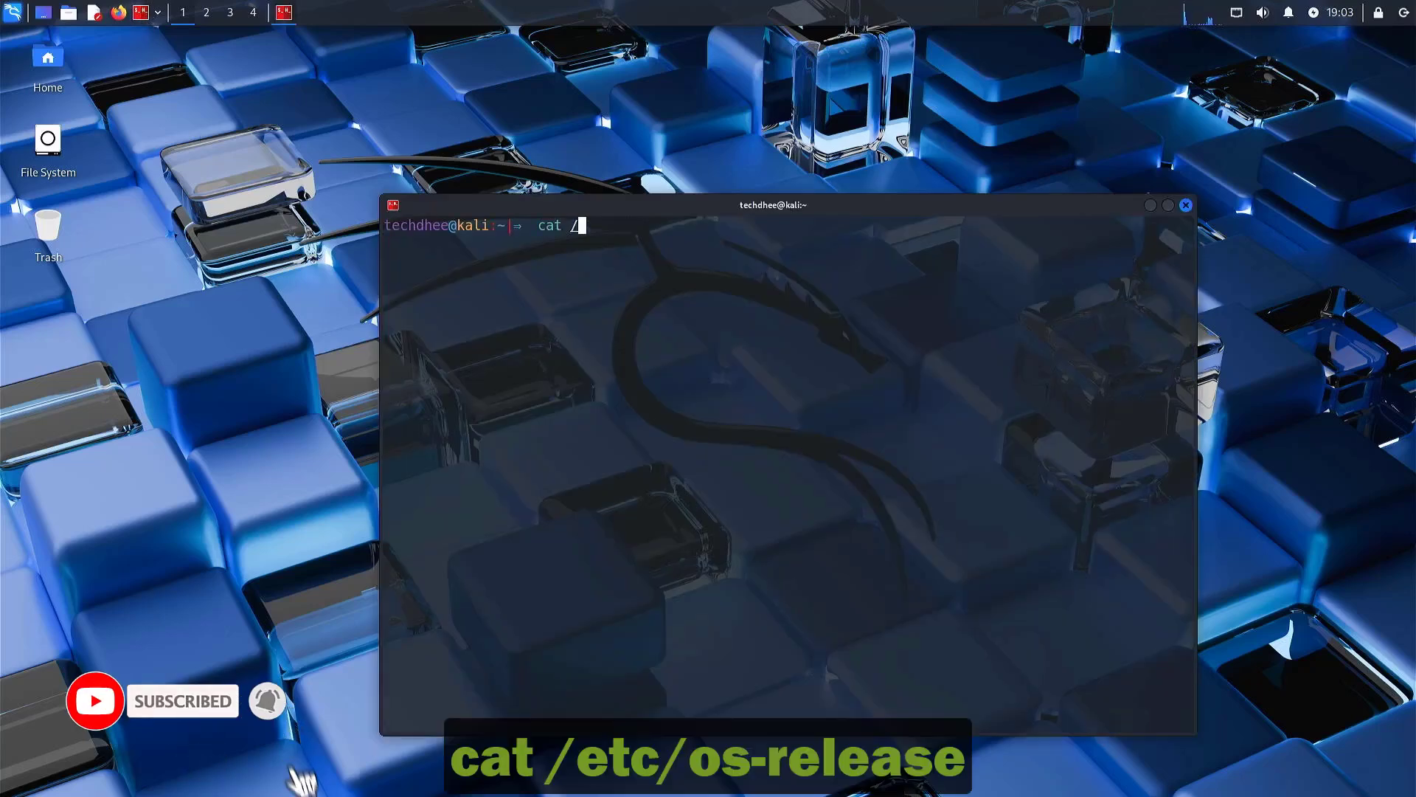
pyautogui.press('Return')
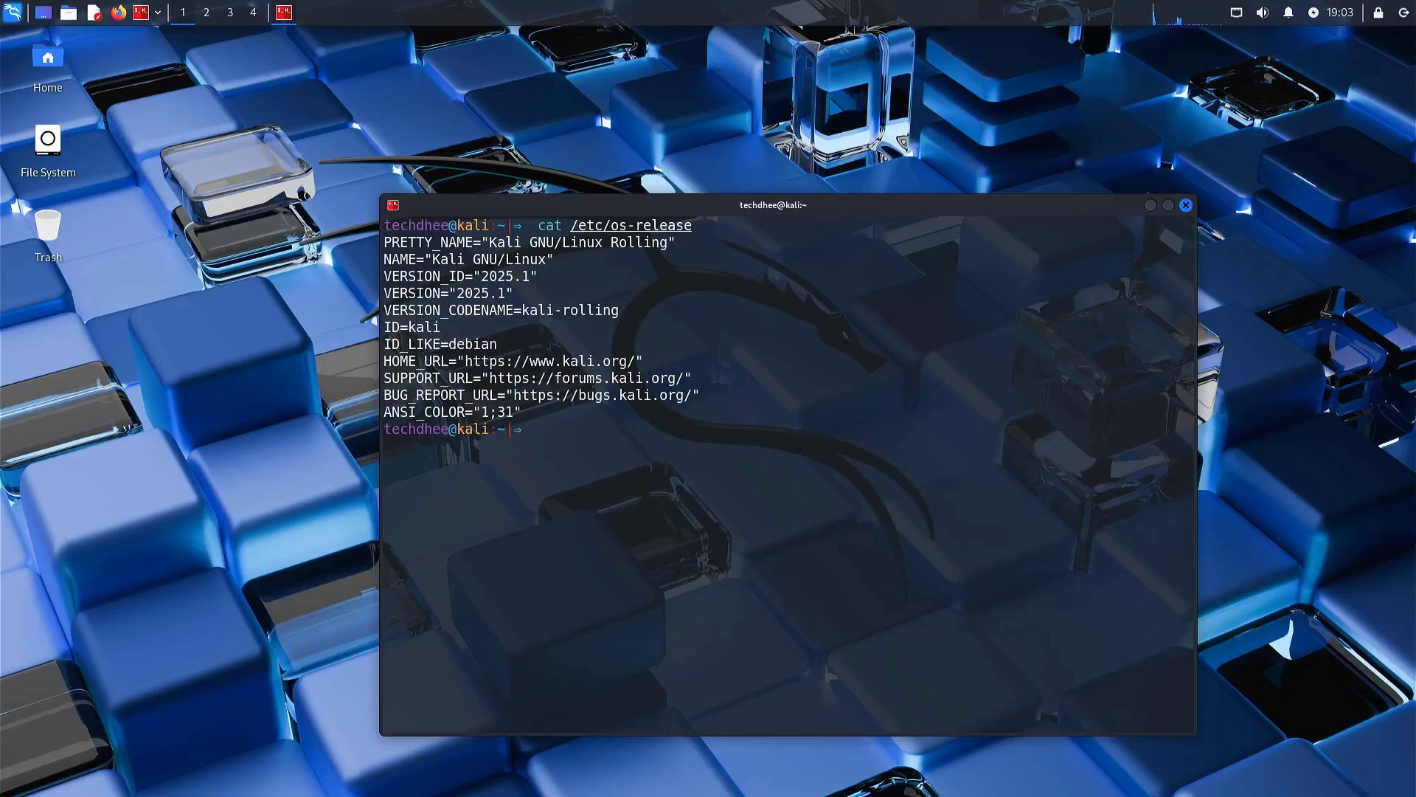
pyautogui.write('exi')
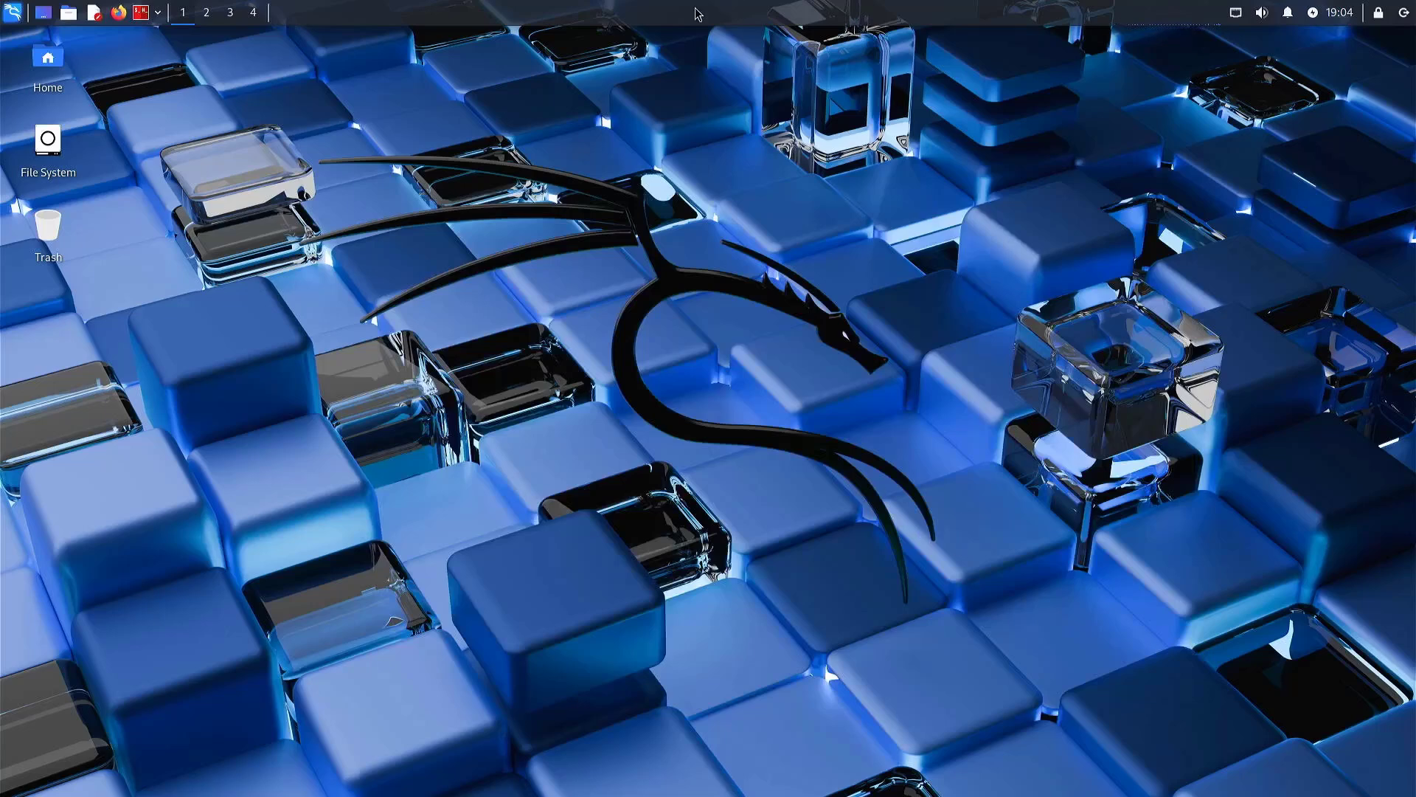
pyautogui.moveTo(1353, 40)
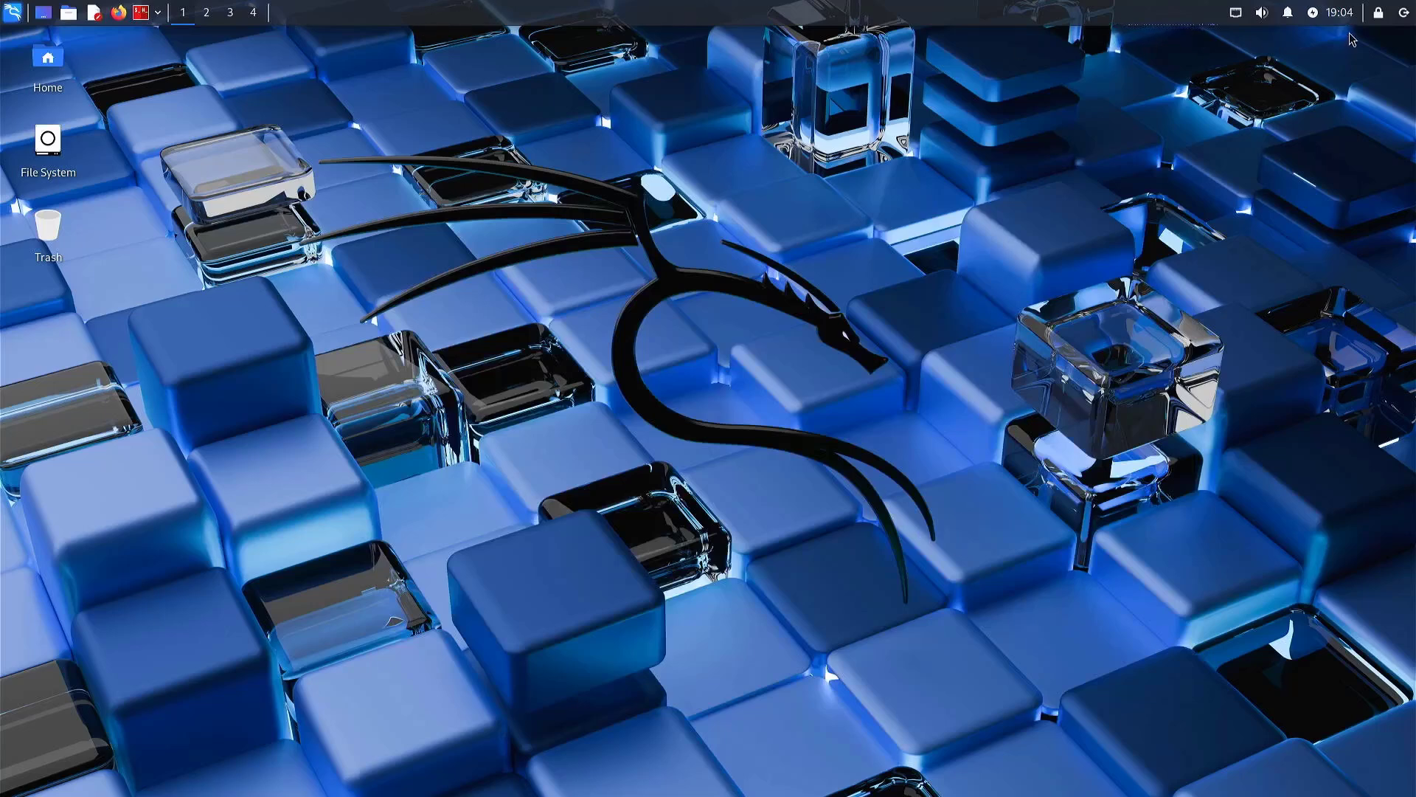